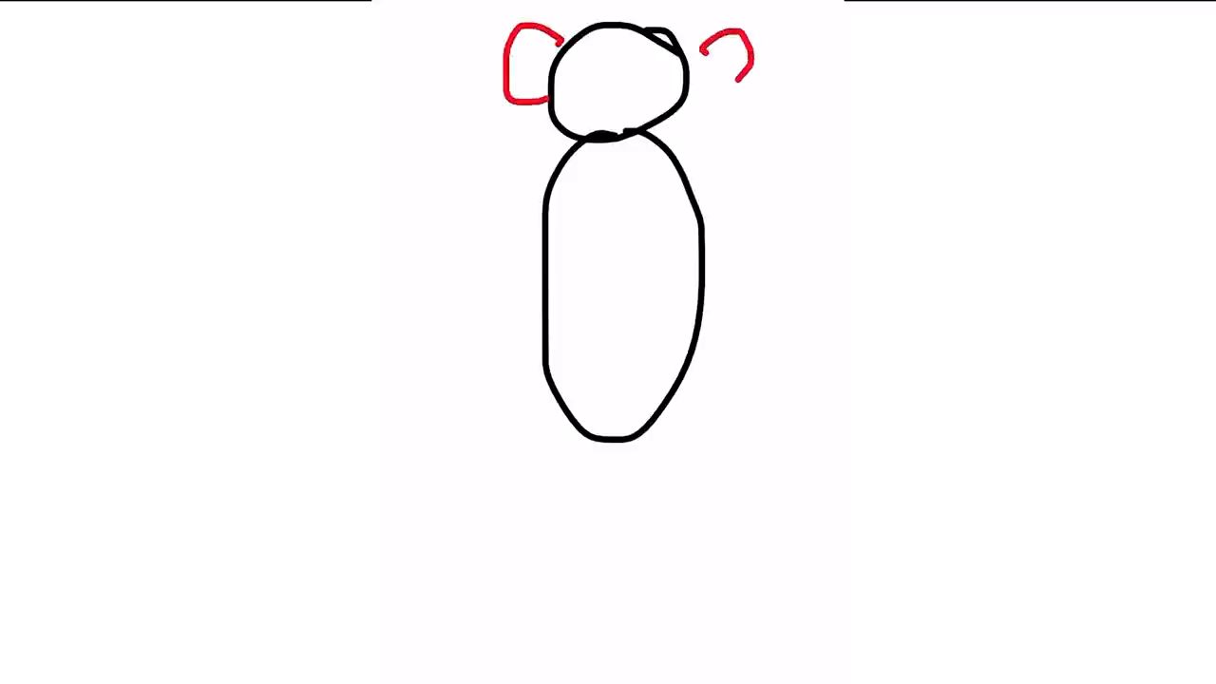
Step: In red, extend the curve beside the head and draw two brackets inside the body
left_click_drag(584, 280, 574, 323)
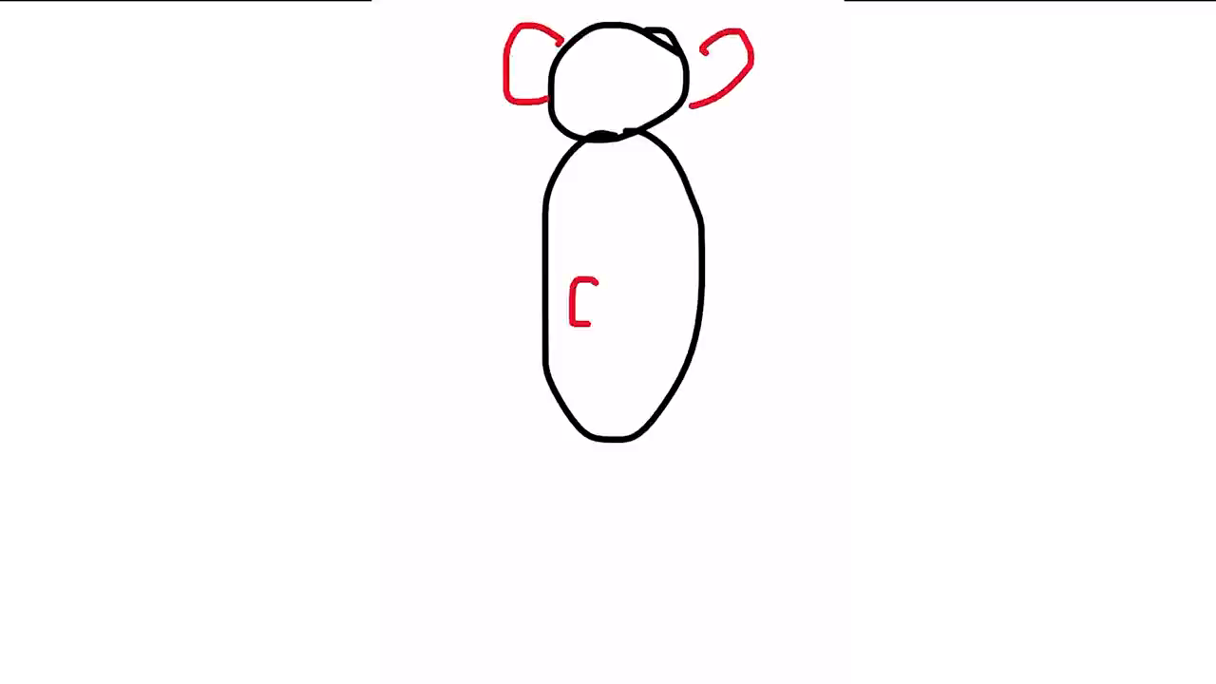
left_click_drag(665, 281, 655, 323)
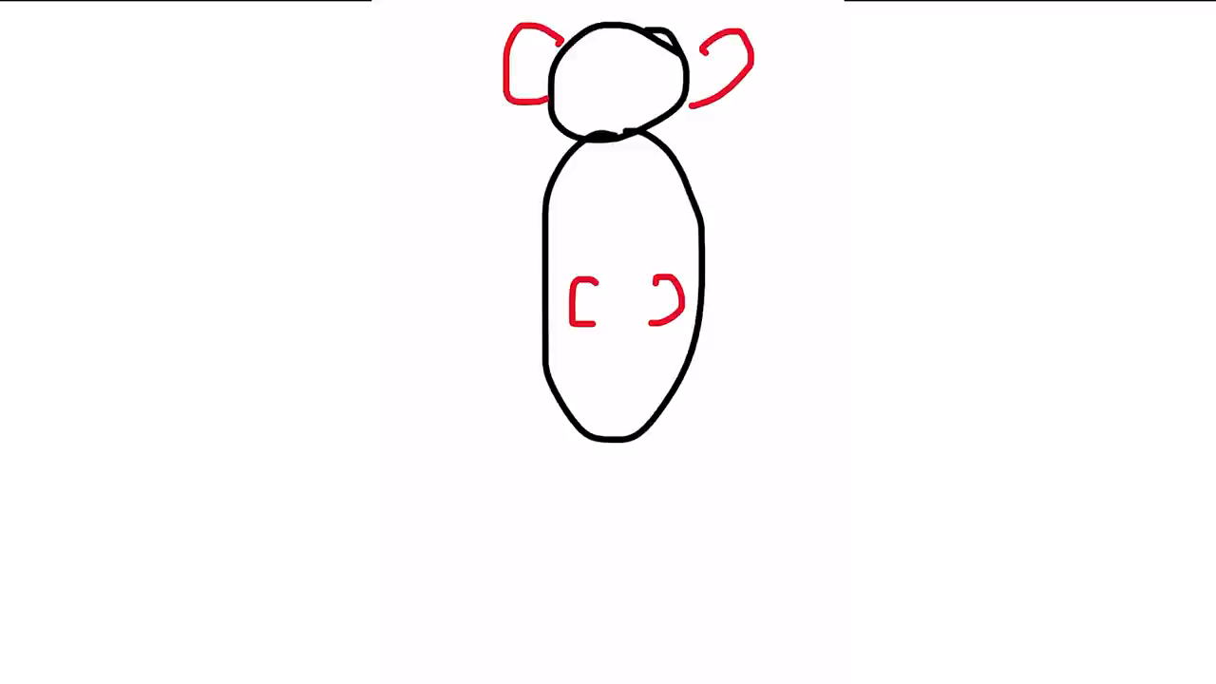
left_click_drag(598, 176, 588, 242)
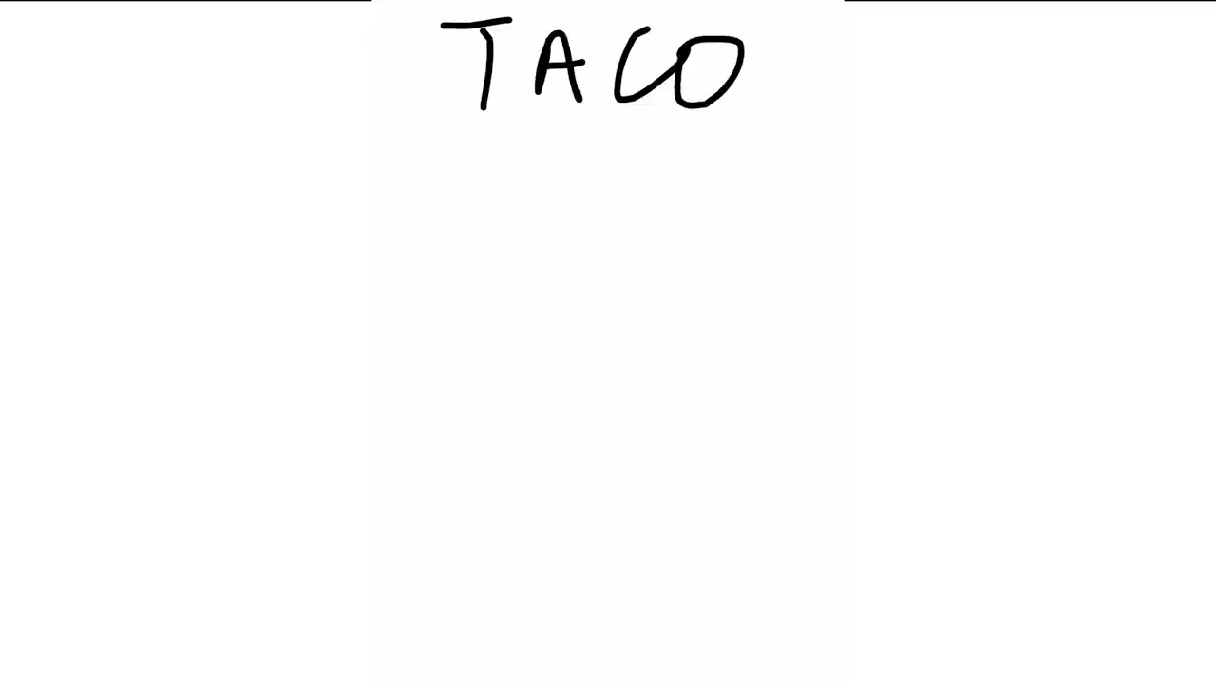
Step: Handwrite 'Pleas', the start of 'Please', below the TACO heading
left_click_drag(418, 314, 637, 380)
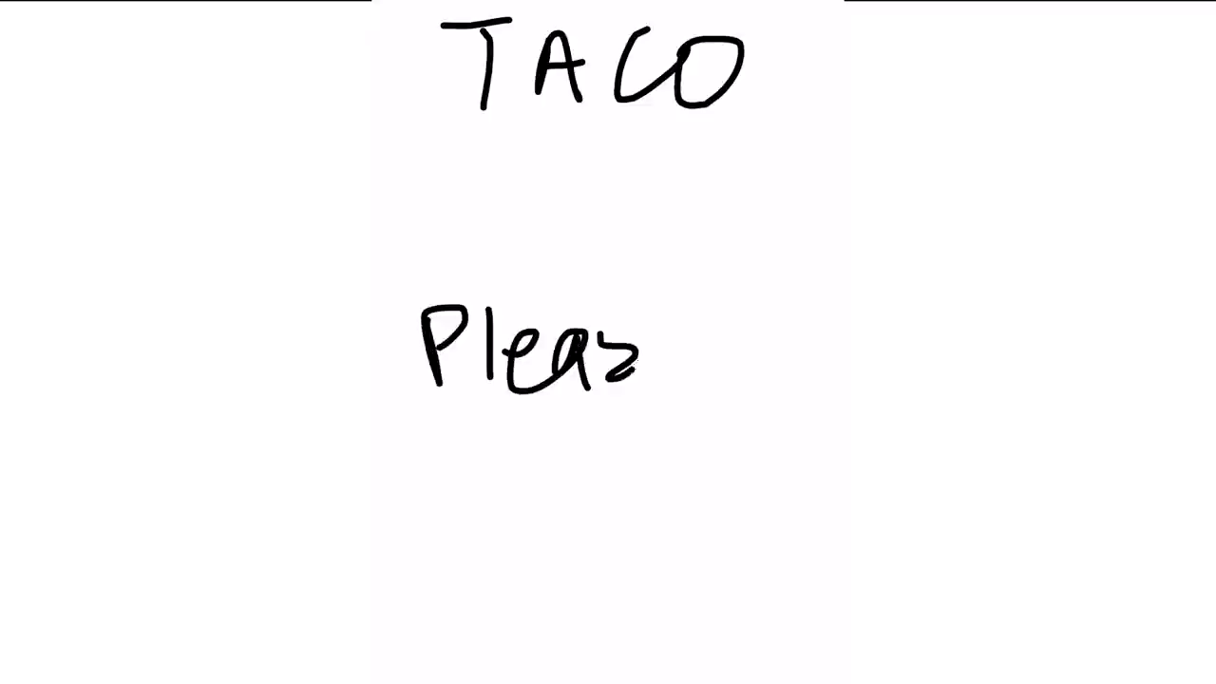